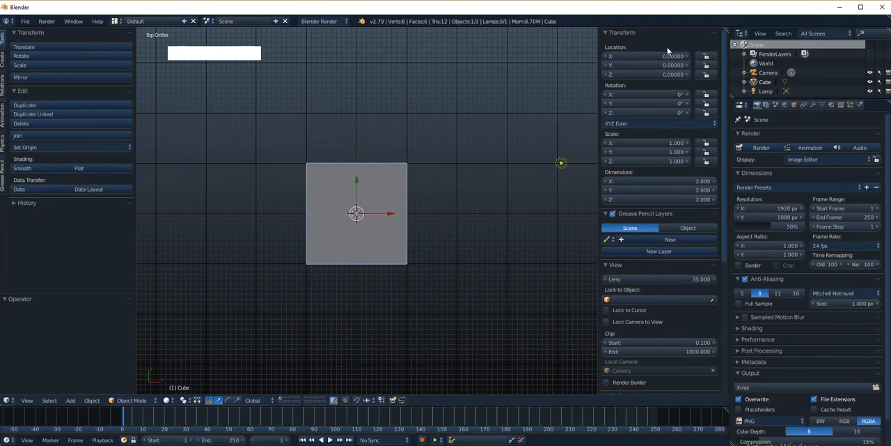
mouse_move(397, 186)
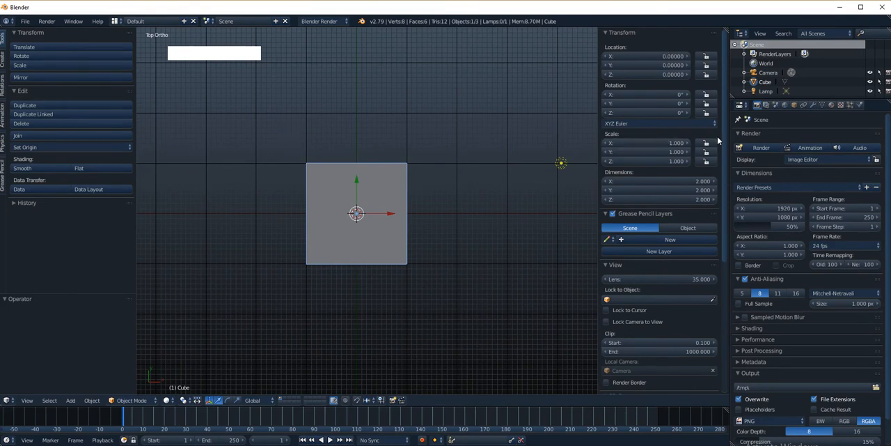
mouse_move(731, 141)
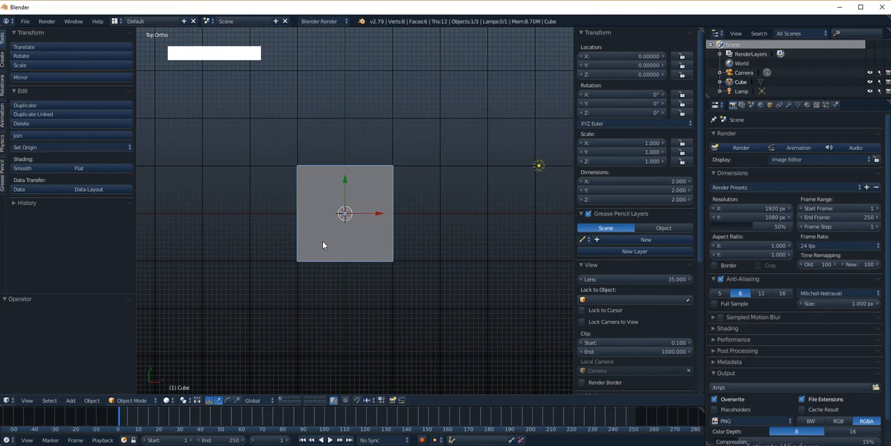
mouse_move(412, 209)
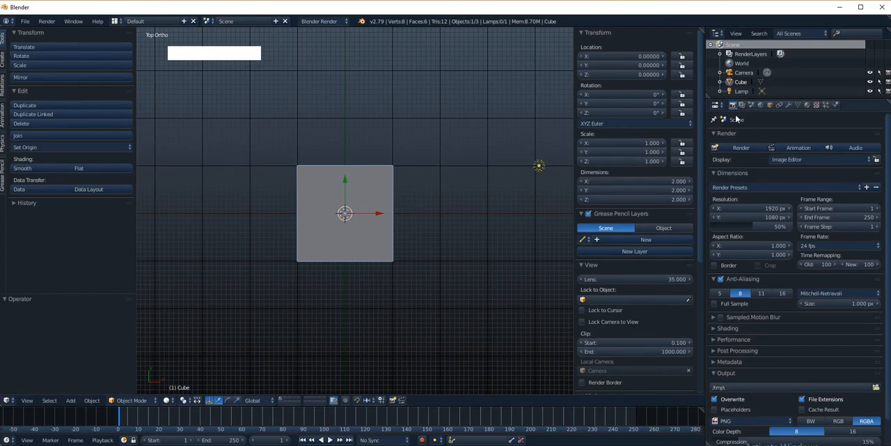
mouse_move(746, 118)
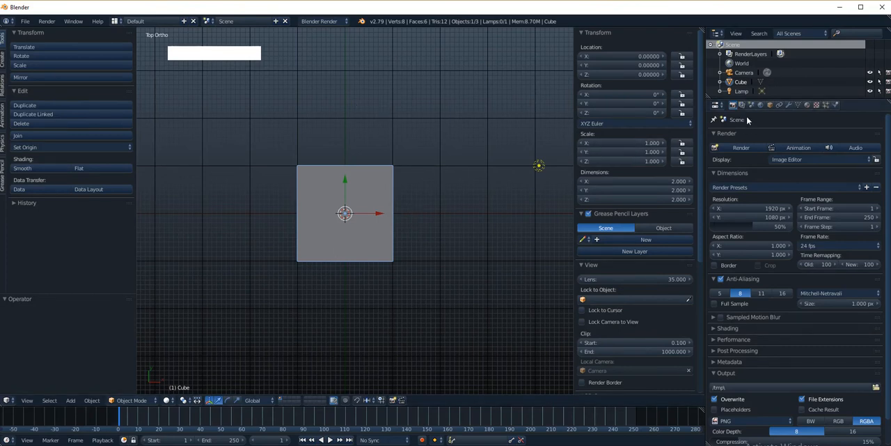
Step: Select the lamp and show its point light settings with ray shadow
right_click(538, 164)
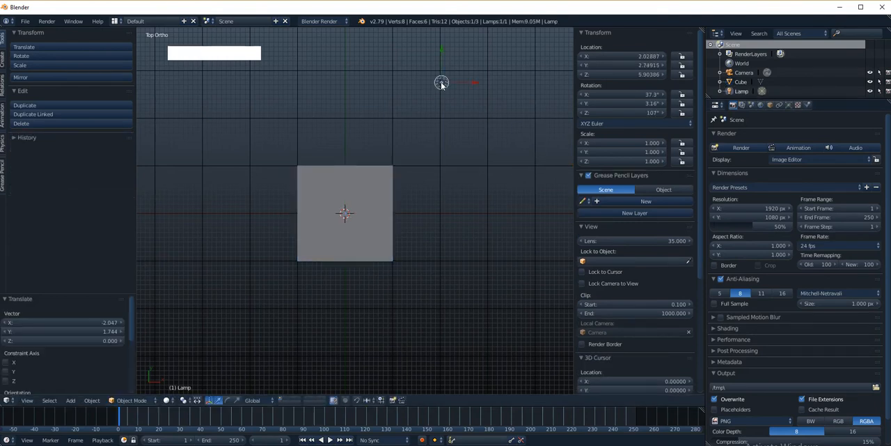
click(788, 104)
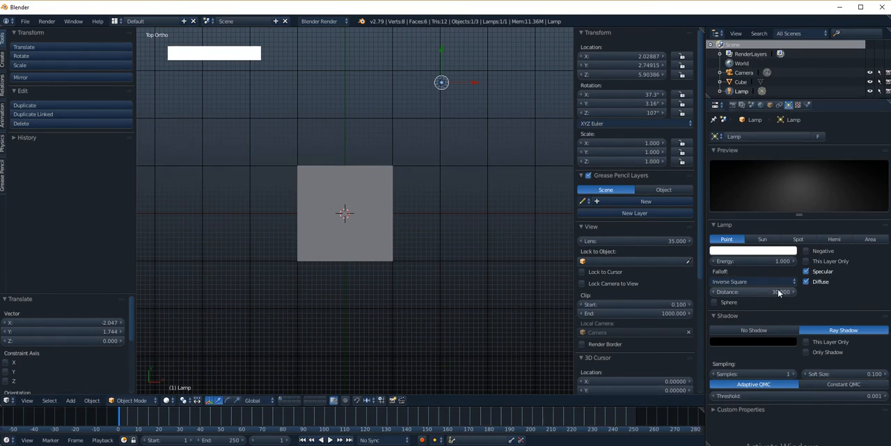
mouse_move(778, 293)
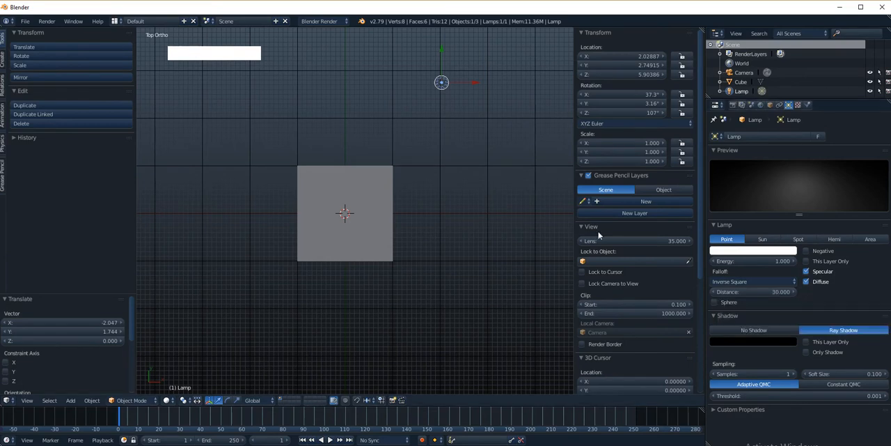
mouse_move(449, 83)
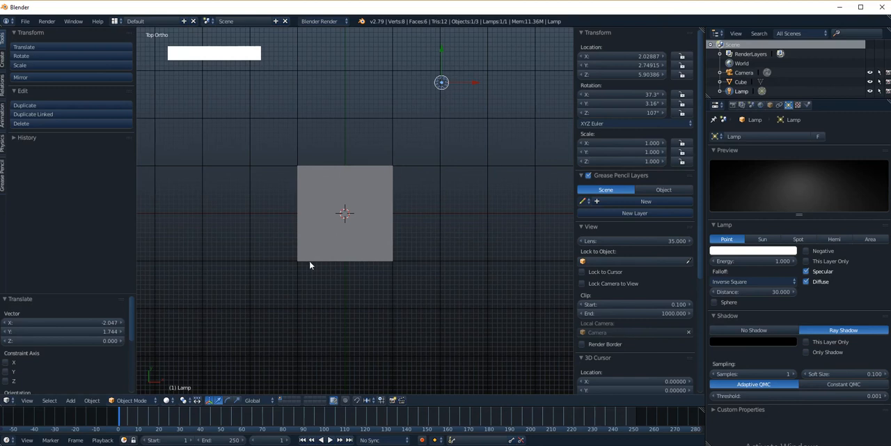
mouse_move(234, 351)
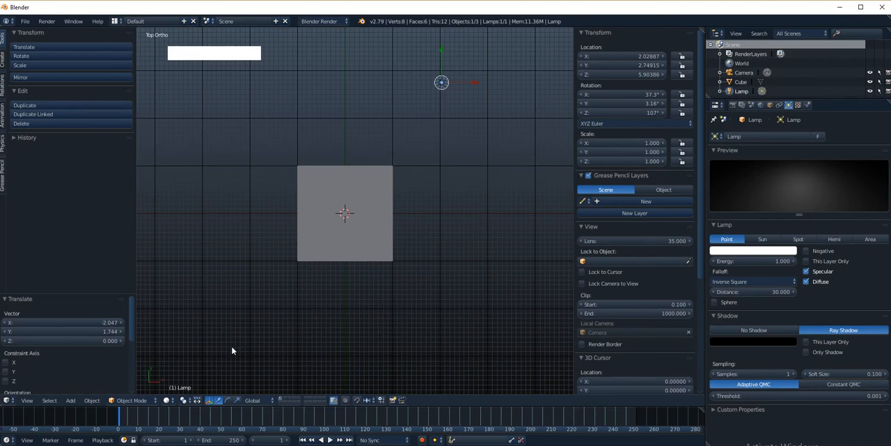
mouse_move(362, 166)
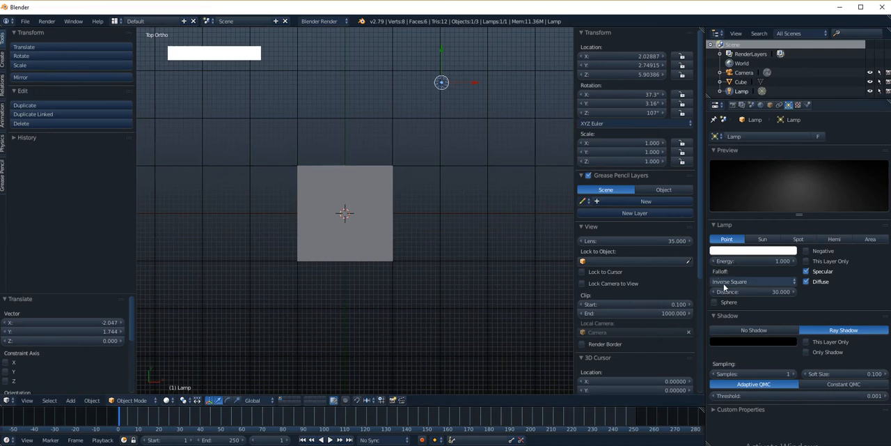
mouse_move(771, 284)
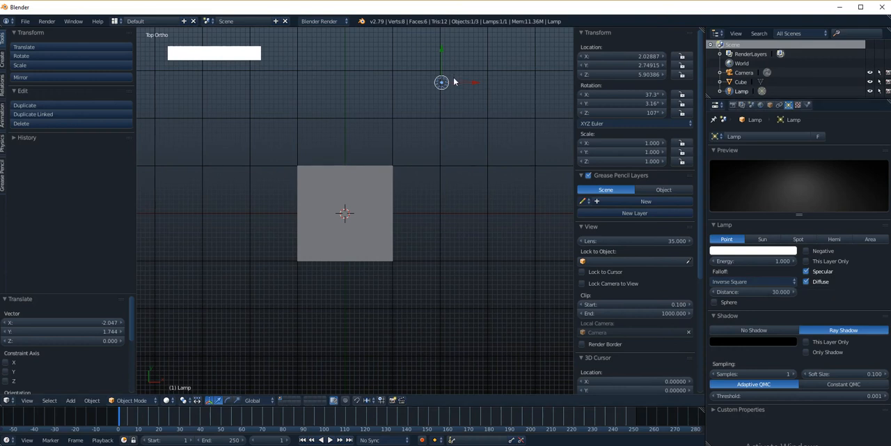
mouse_move(443, 92)
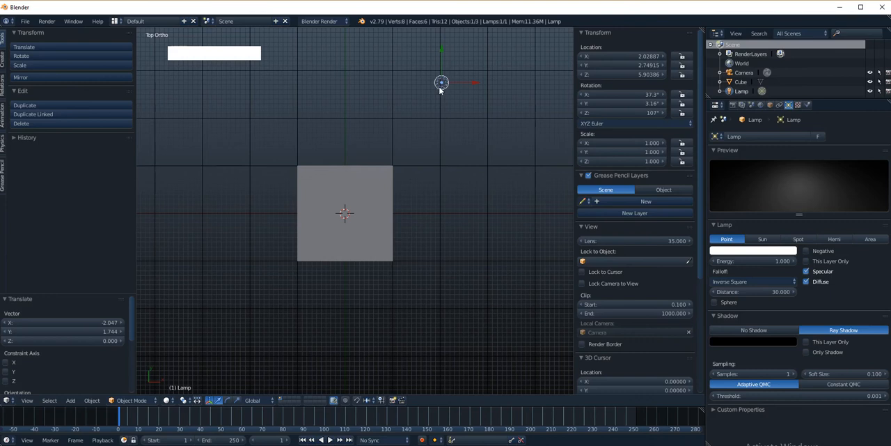
mouse_move(418, 142)
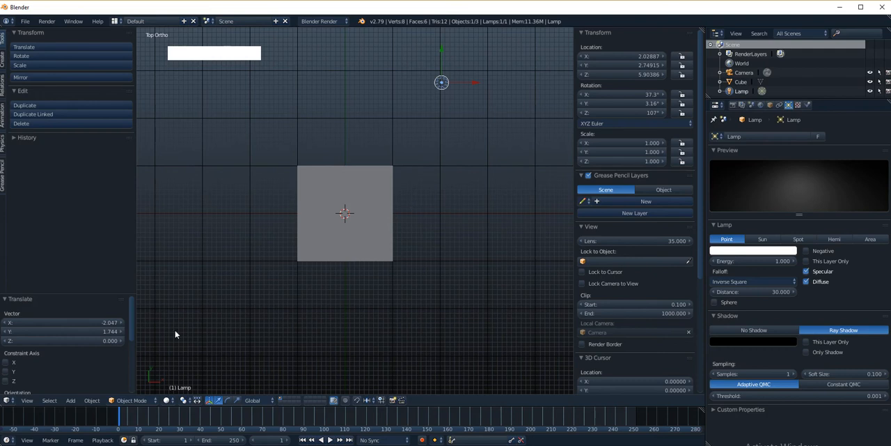
mouse_move(451, 103)
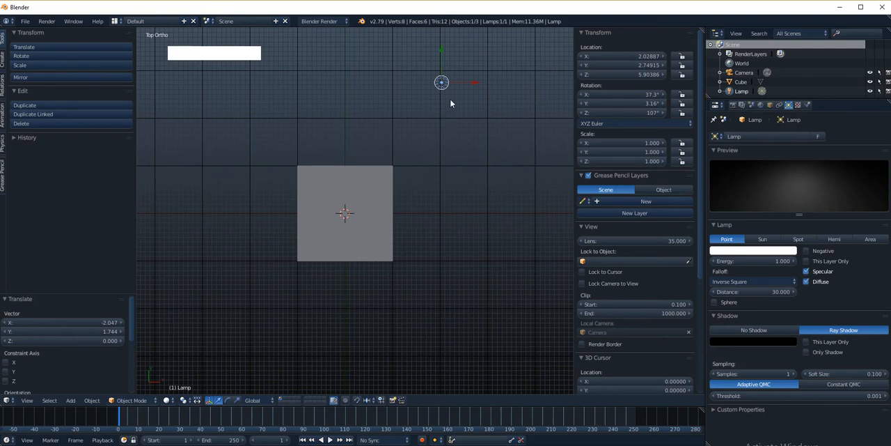
mouse_move(460, 138)
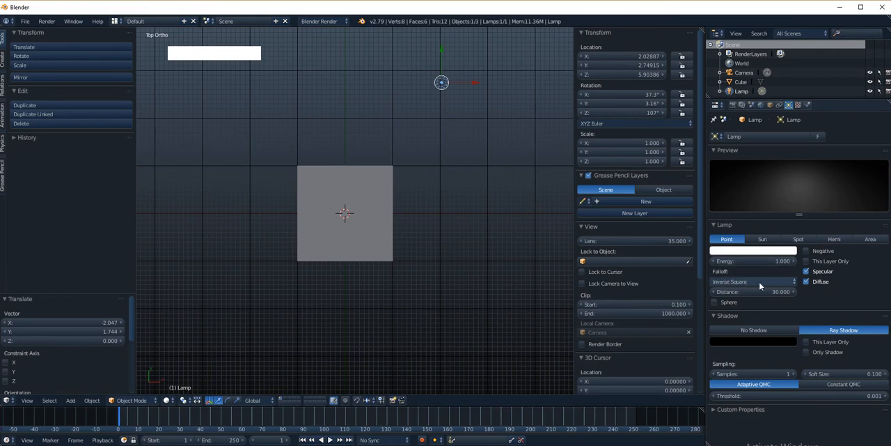
mouse_move(773, 287)
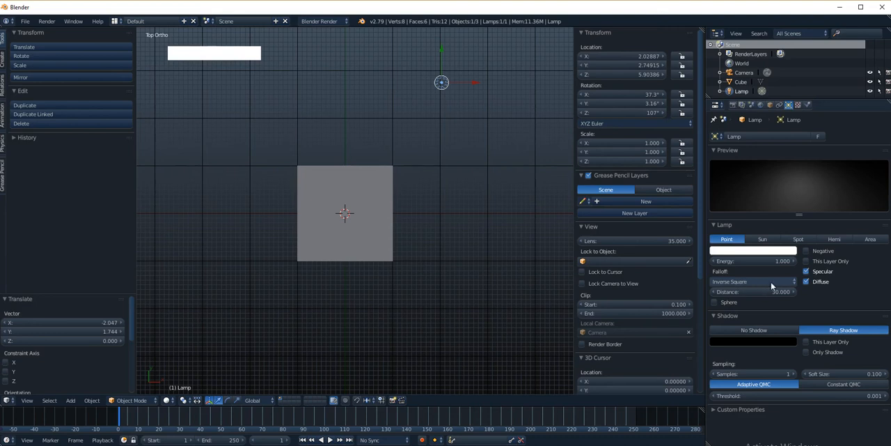
mouse_move(752, 281)
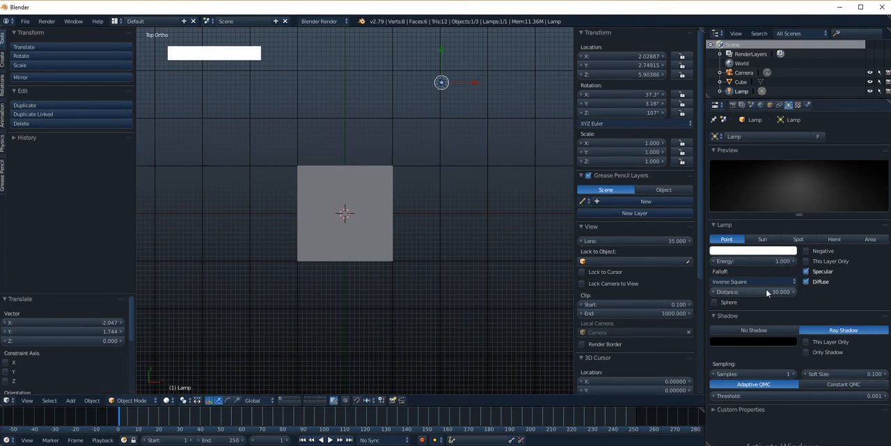
Step: Select the cube and show the Scene properties containing the Units options
right_click(345, 212)
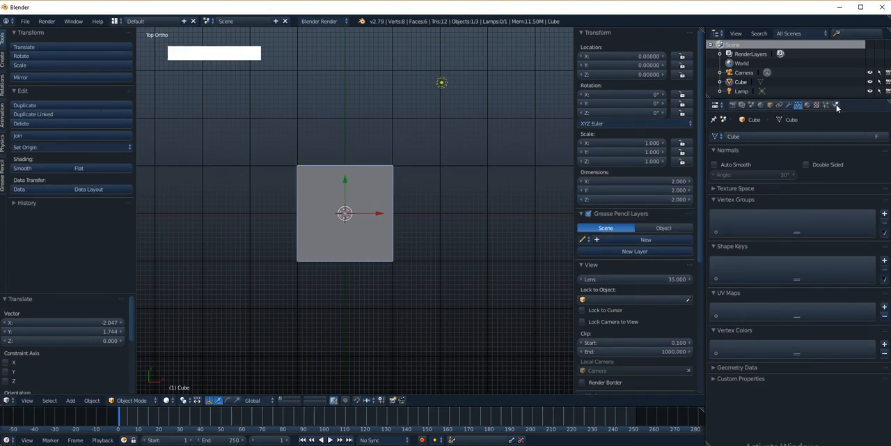
click(836, 104)
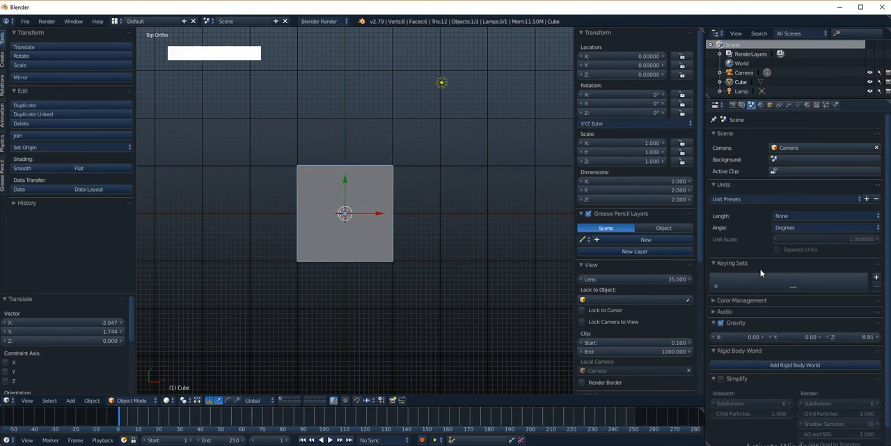
mouse_move(849, 351)
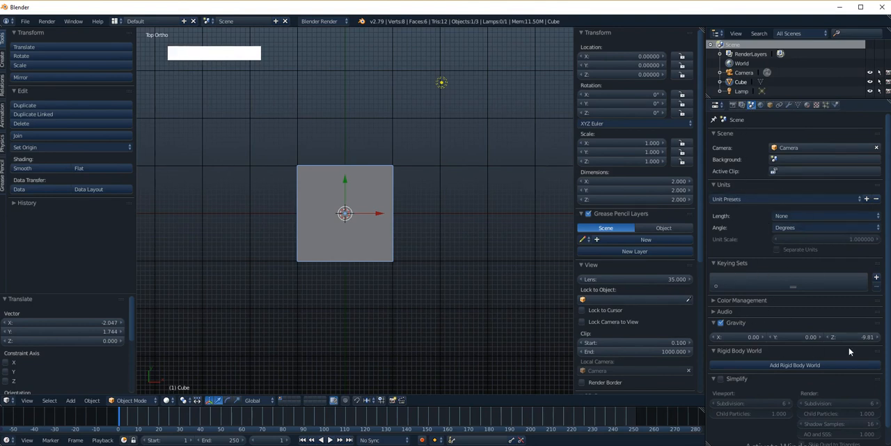
mouse_move(867, 337)
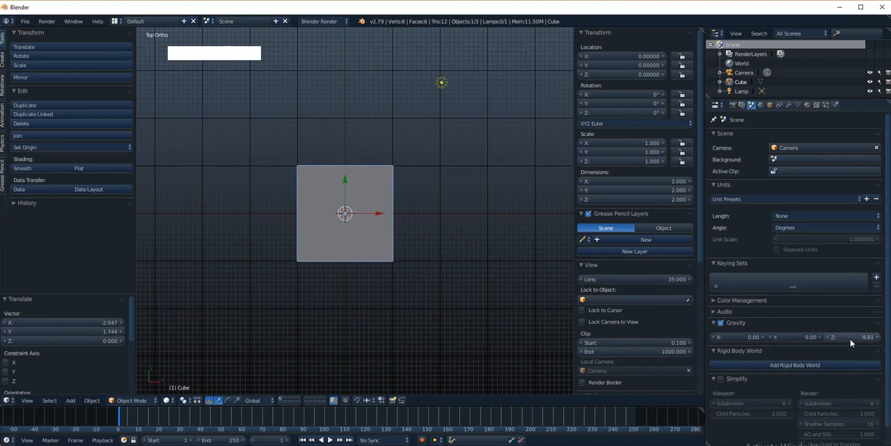
mouse_move(866, 337)
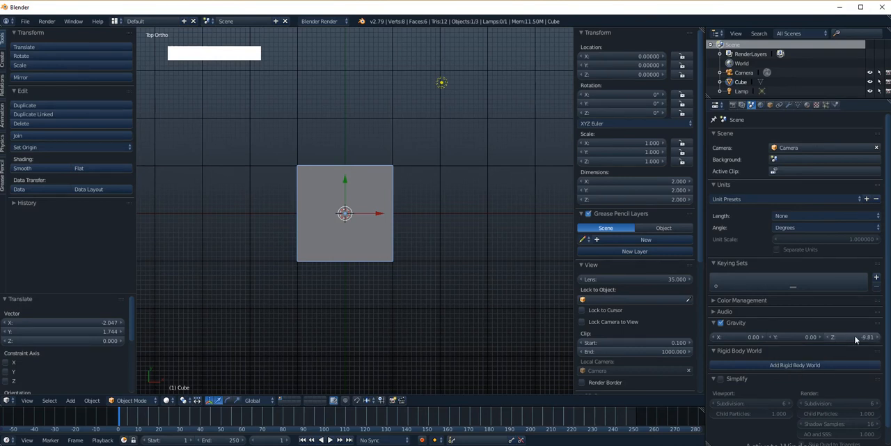
mouse_move(839, 306)
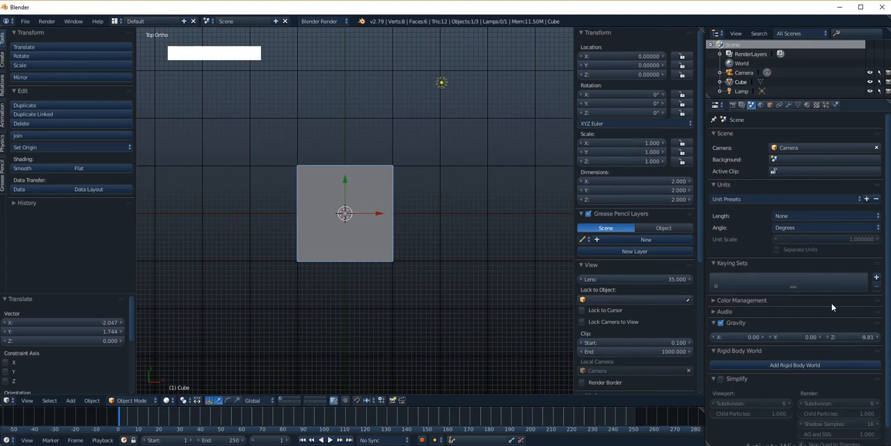
mouse_move(560, 298)
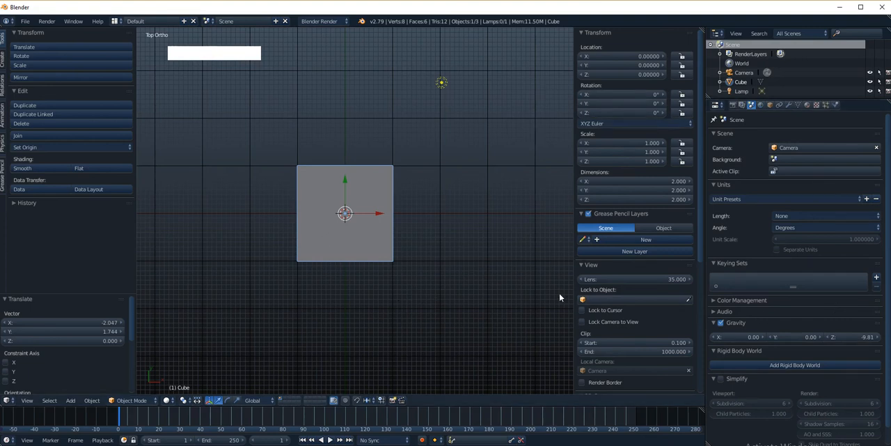
mouse_move(391, 267)
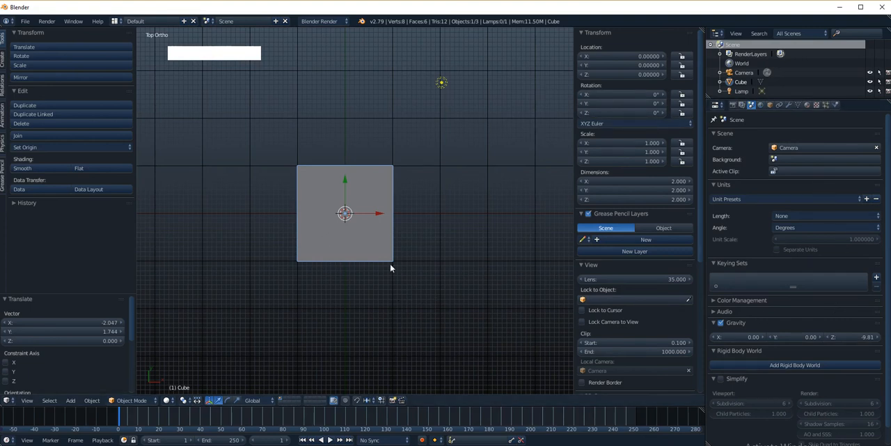
mouse_move(435, 233)
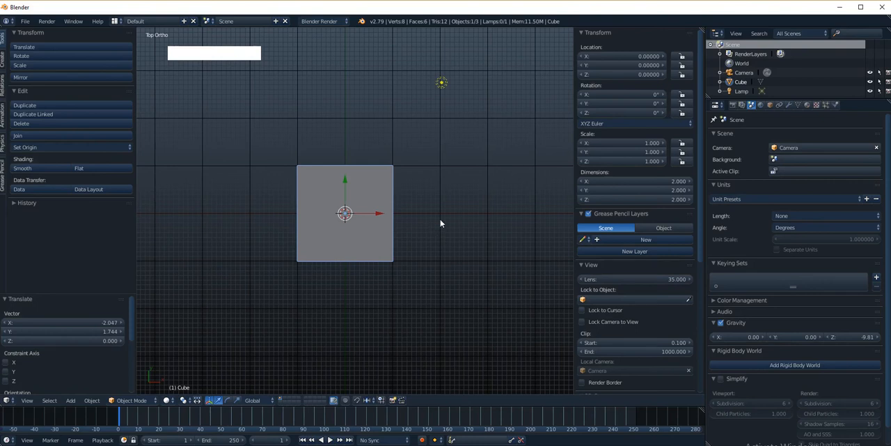
mouse_move(421, 108)
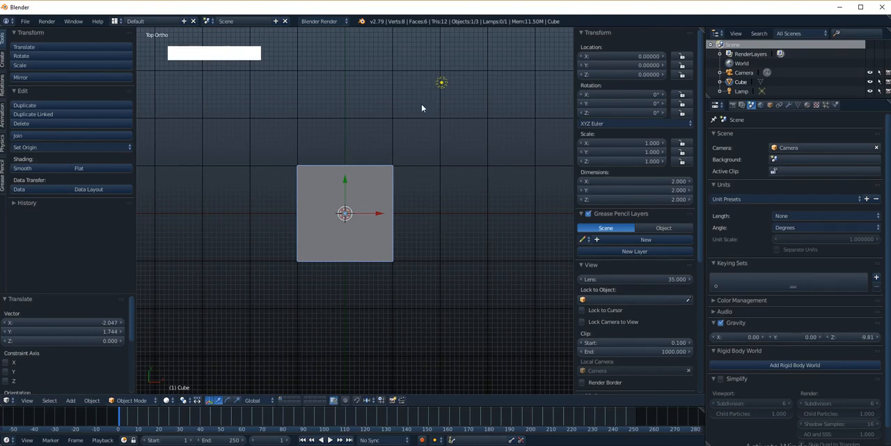
mouse_move(393, 178)
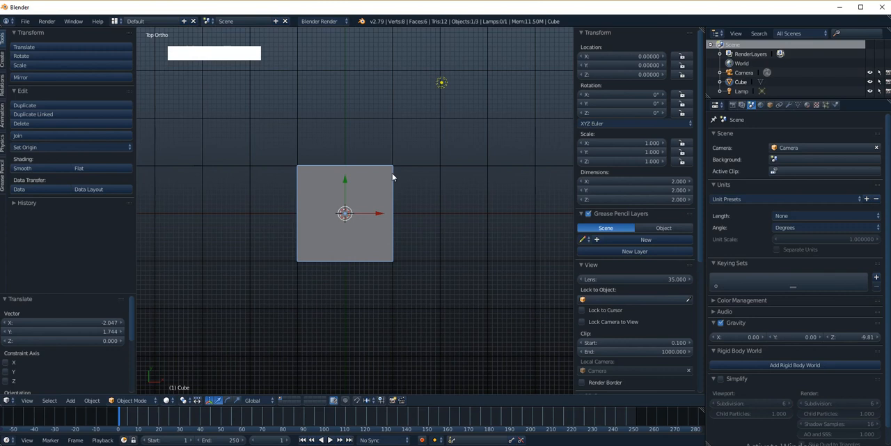
mouse_move(416, 162)
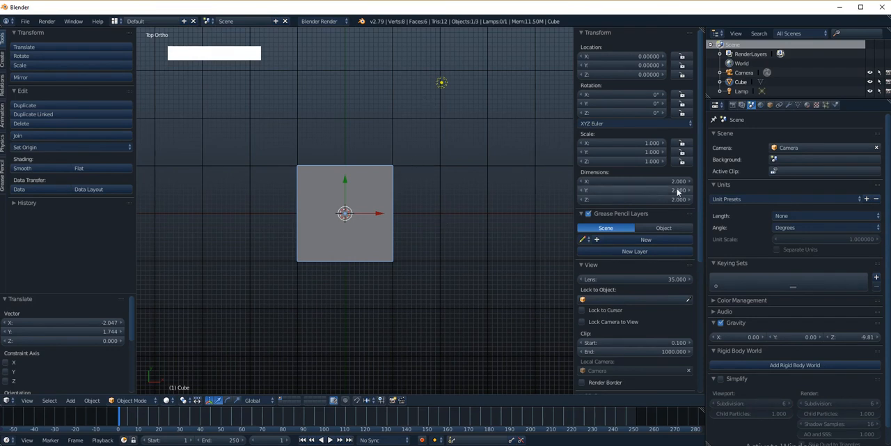
mouse_move(666, 259)
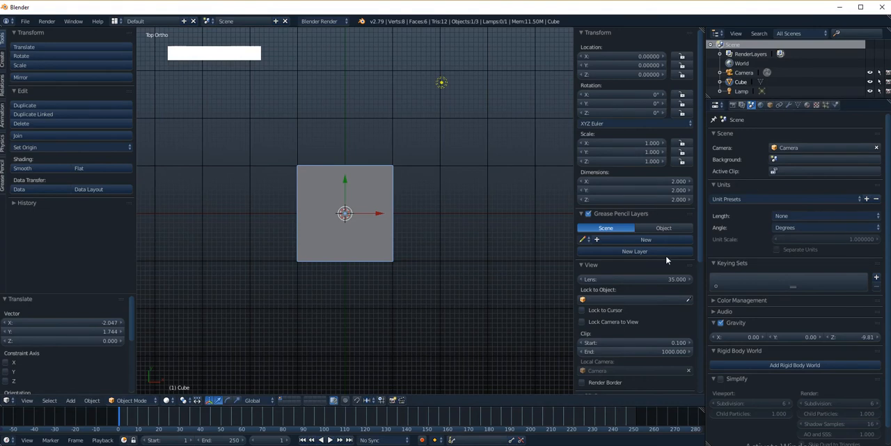
mouse_move(775, 228)
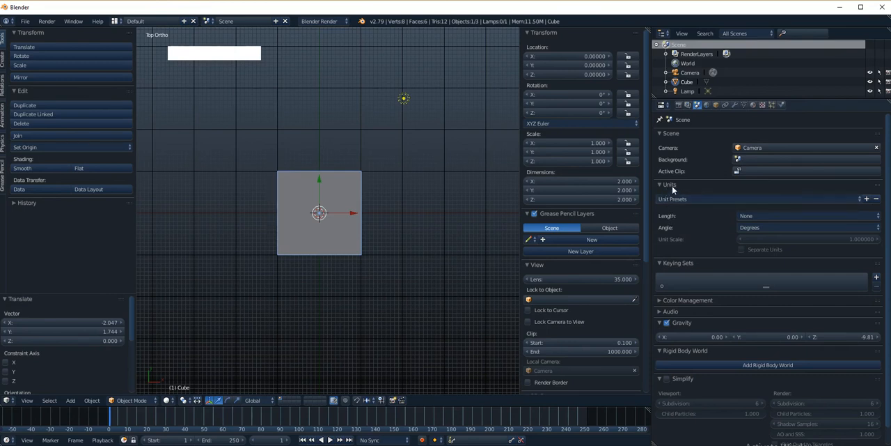
mouse_move(710, 222)
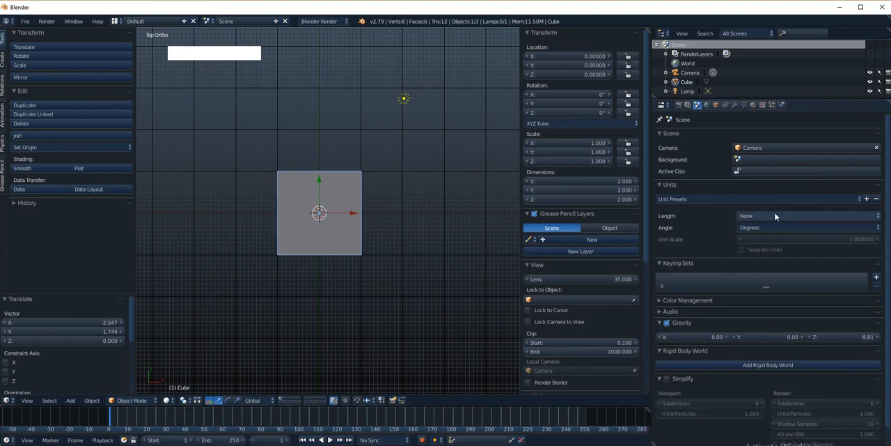
mouse_move(763, 220)
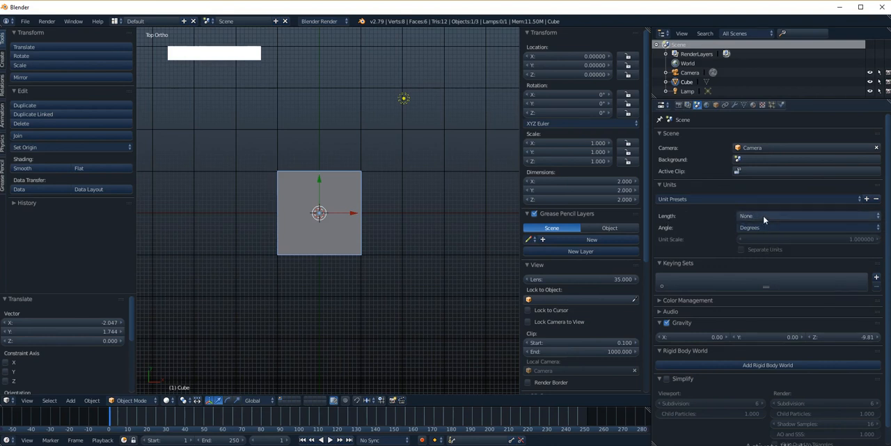
Step: Set the scene's Unit System to Metric so the cube reads 2 m
click(808, 216)
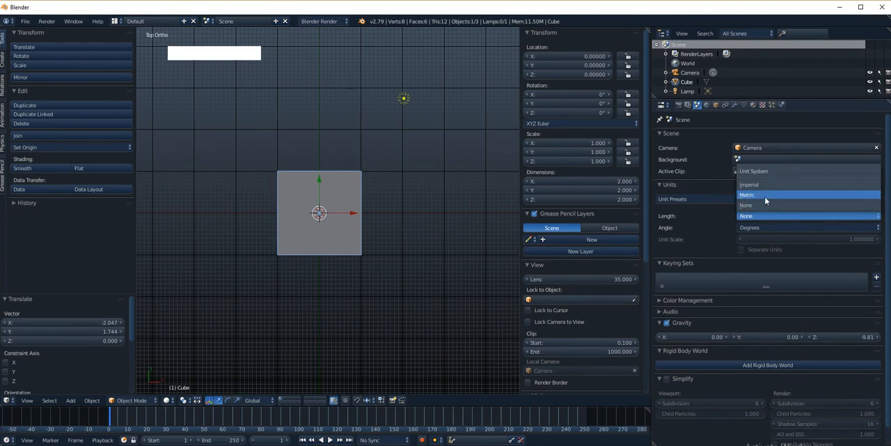
click(747, 195)
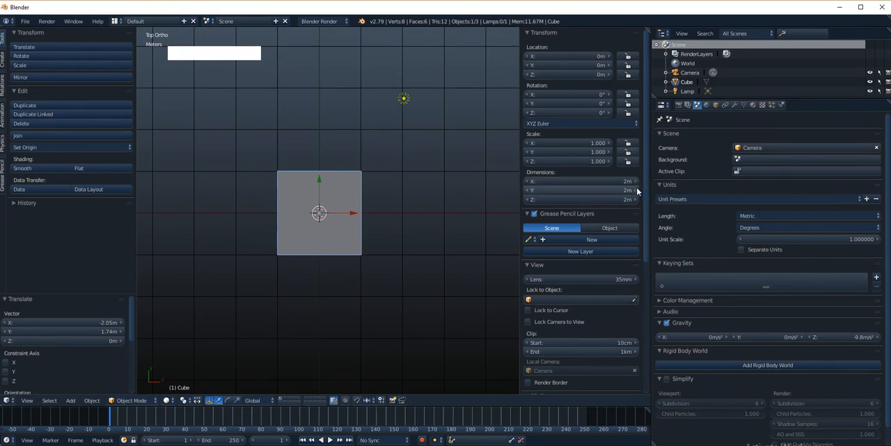
mouse_move(625, 207)
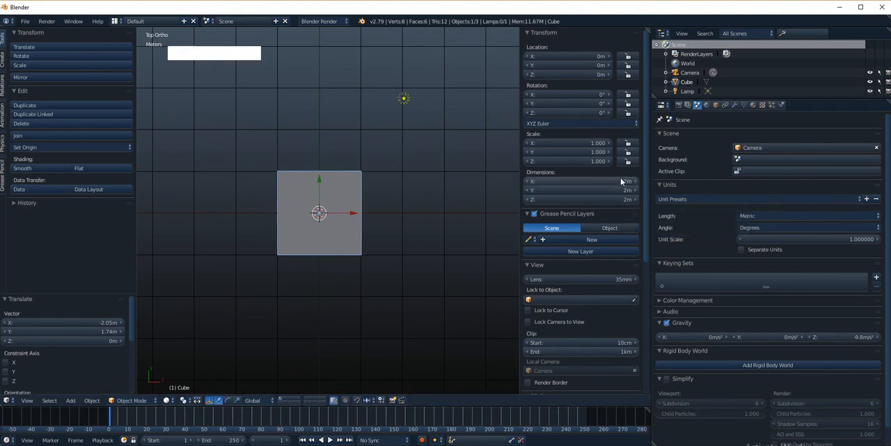
mouse_move(620, 190)
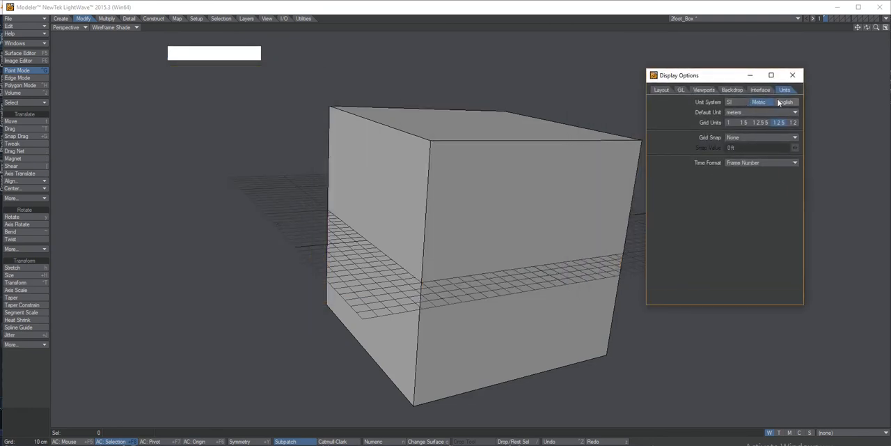
Step: Set Display Options units to Metric with meters as the default unit, after briefly trying English
click(760, 103)
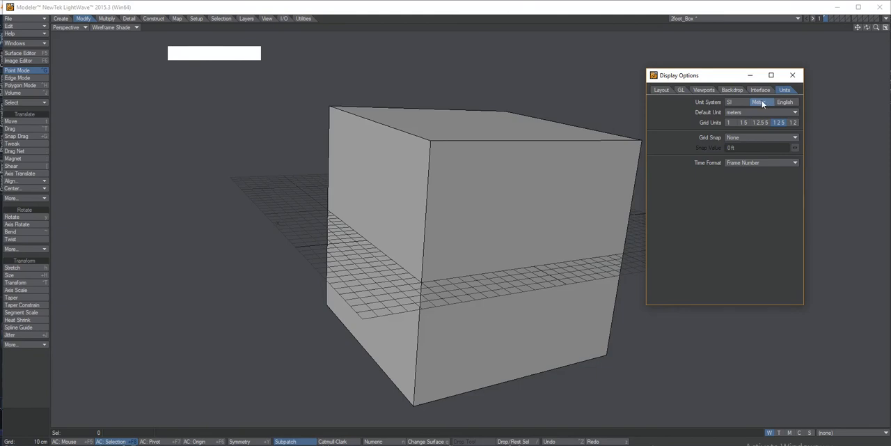
click(786, 101)
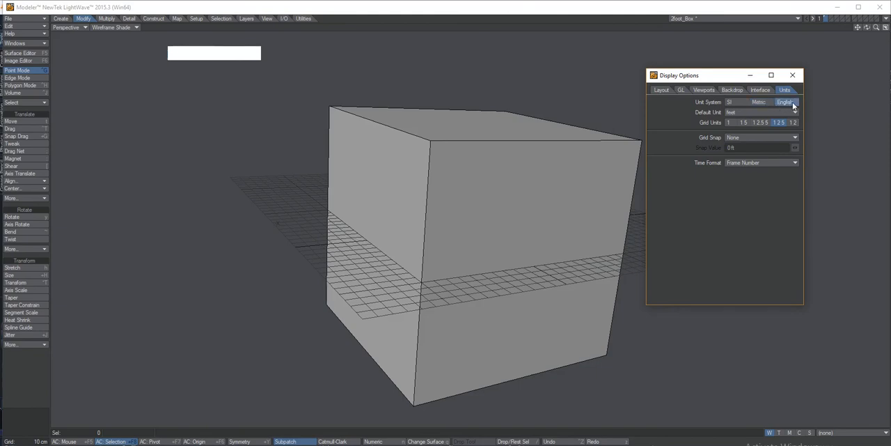
click(793, 112)
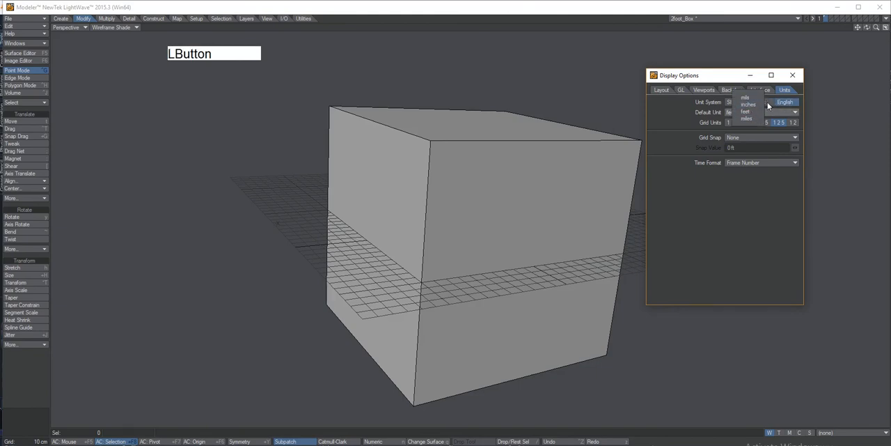
click(763, 111)
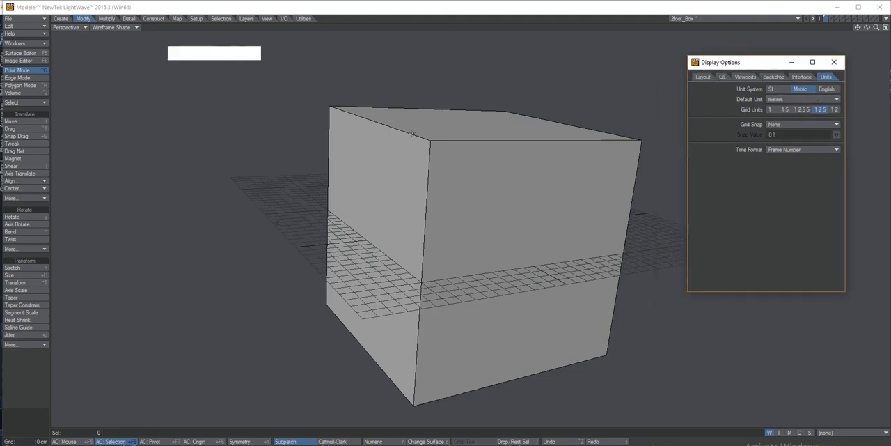
mouse_move(474, 163)
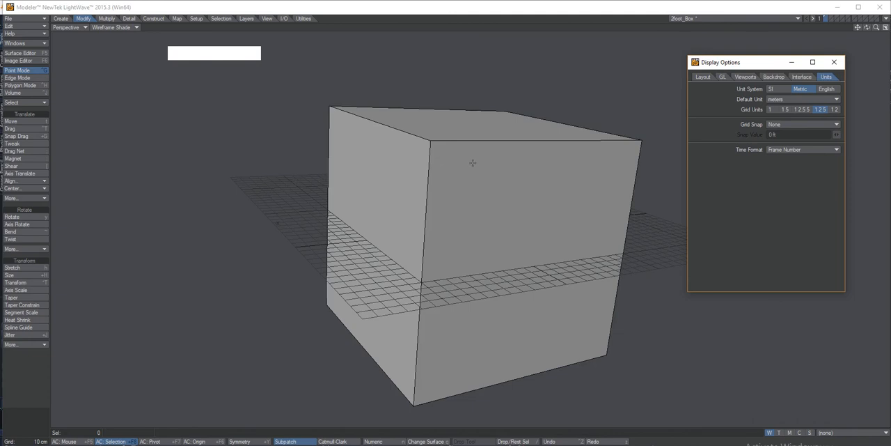
mouse_move(473, 145)
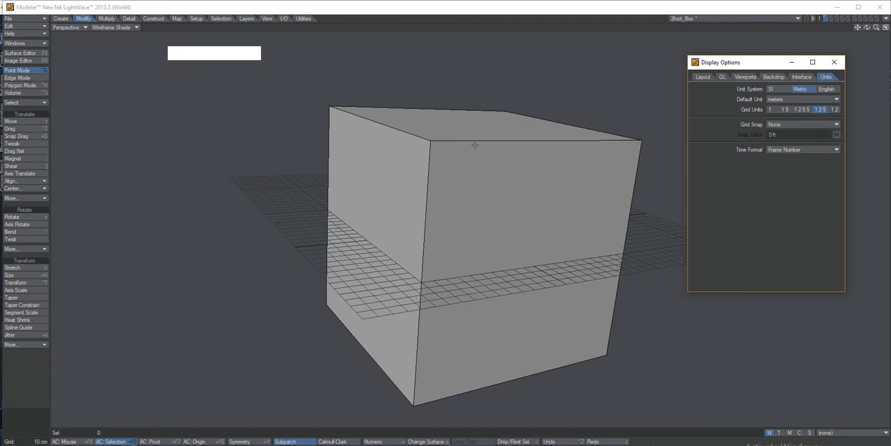
click(11, 298)
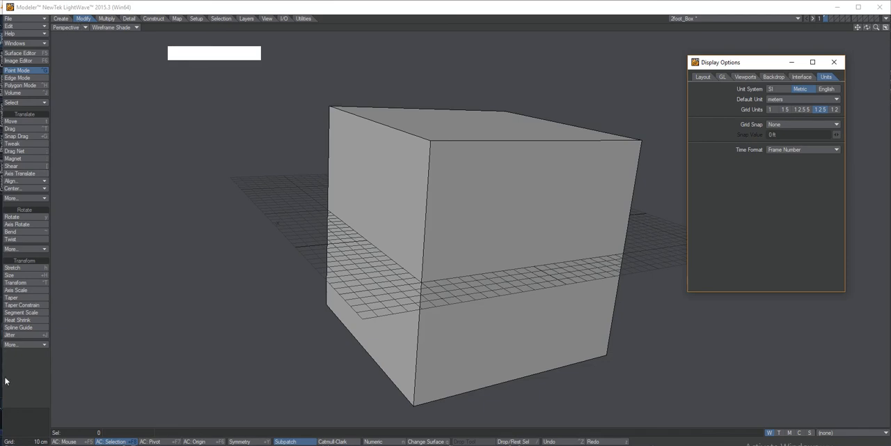
Step: Show the cube's Absolute Size from the Modify More menu, reading 2 m on X, Y and Z
click(11, 344)
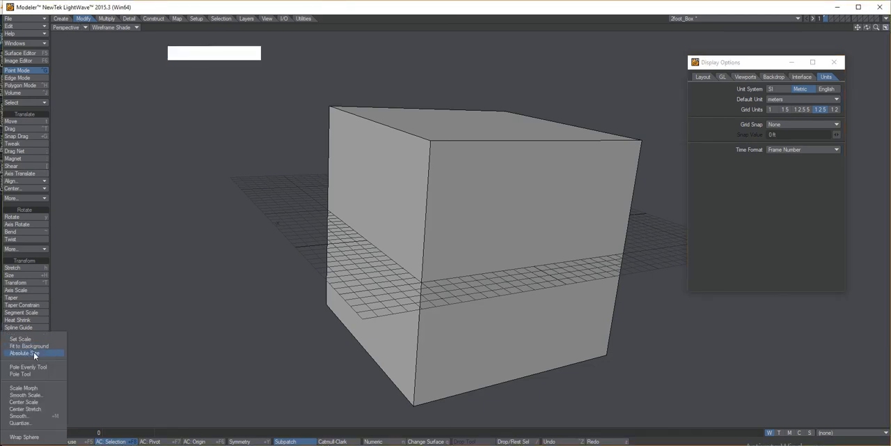
click(23, 353)
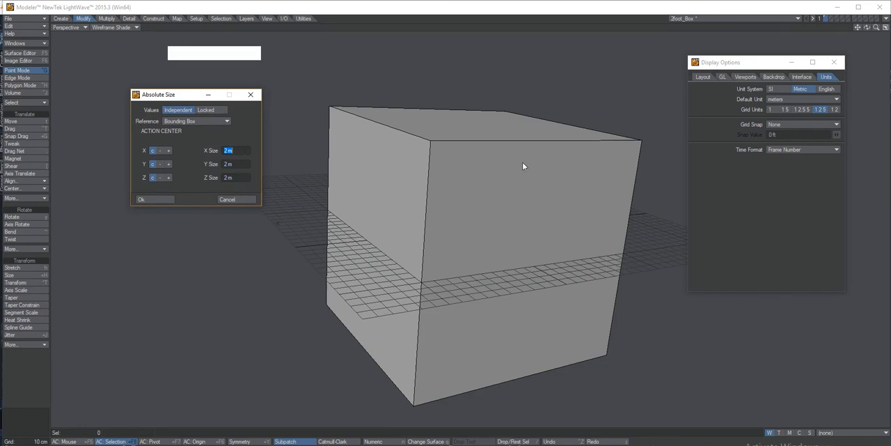
mouse_move(354, 144)
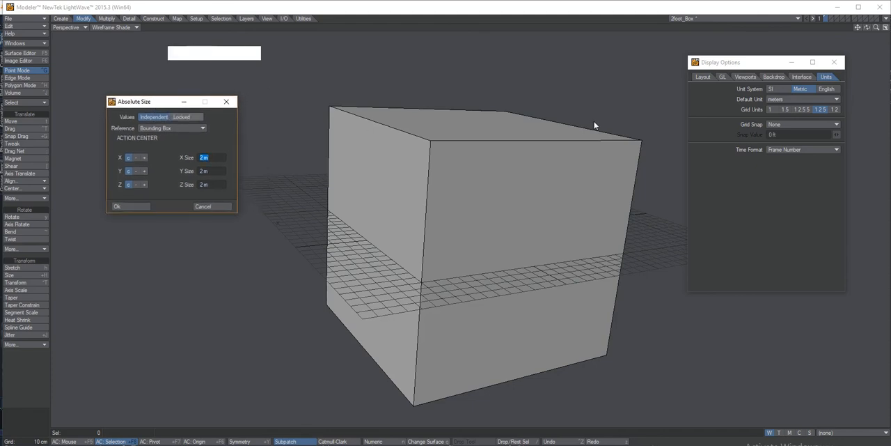
mouse_move(588, 136)
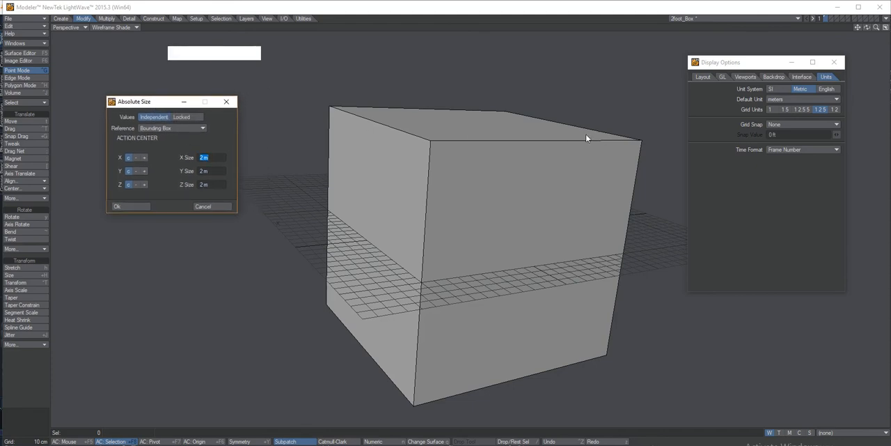
mouse_move(625, 192)
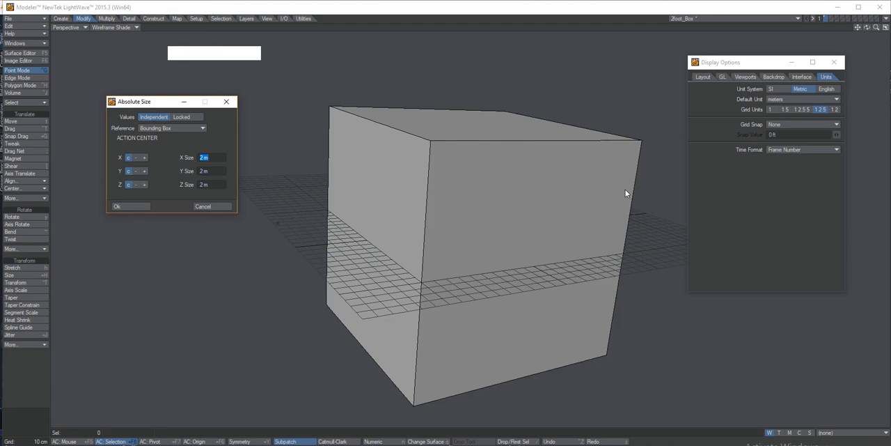
mouse_move(479, 184)
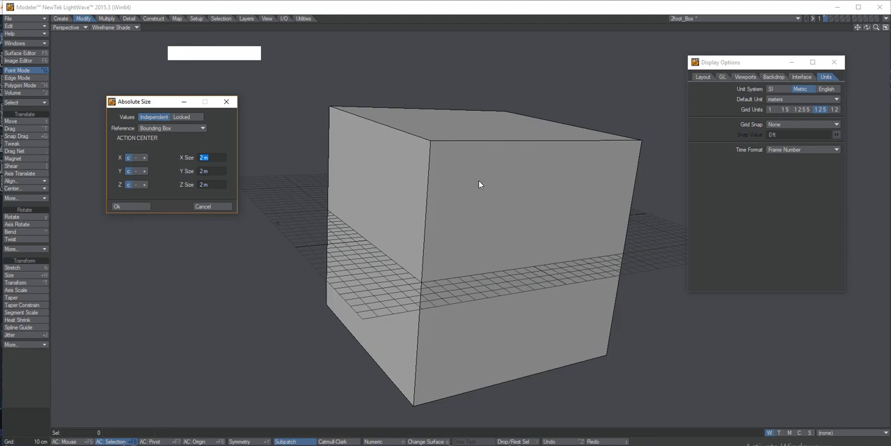
mouse_move(432, 178)
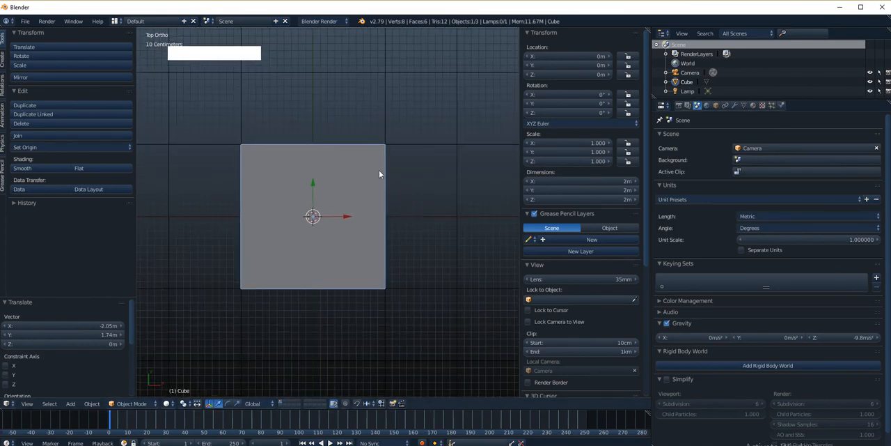
mouse_move(289, 175)
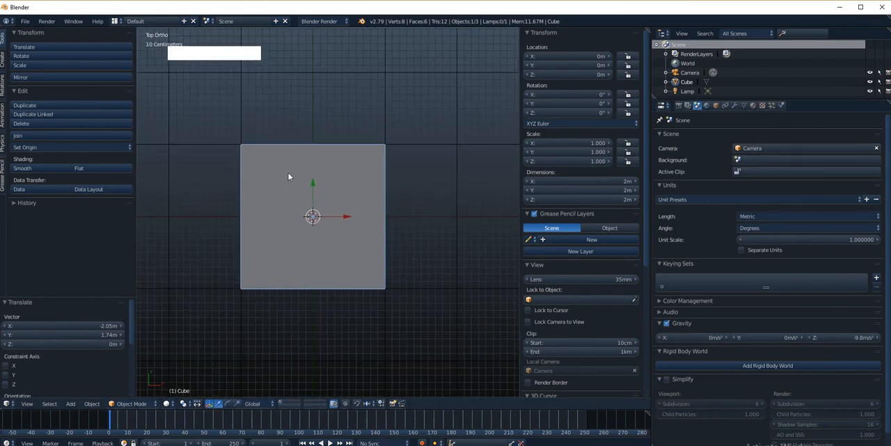
mouse_move(252, 178)
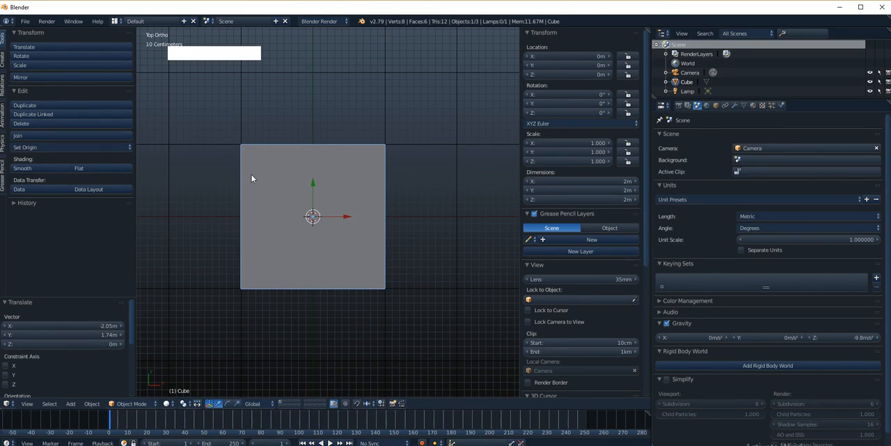
mouse_move(298, 164)
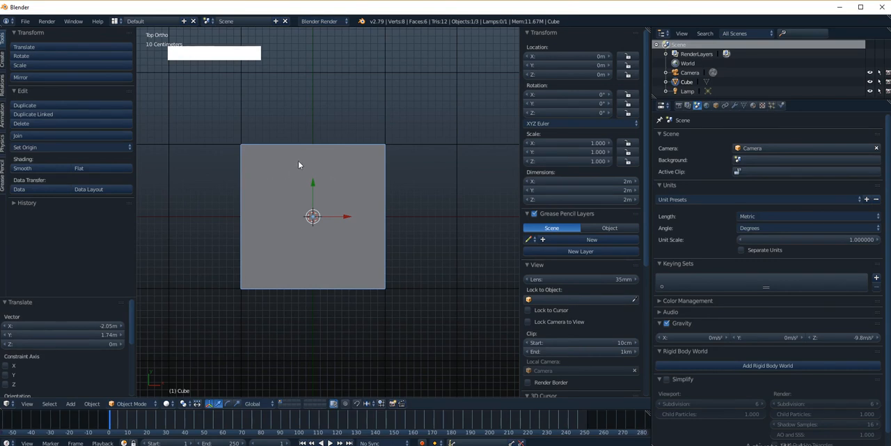